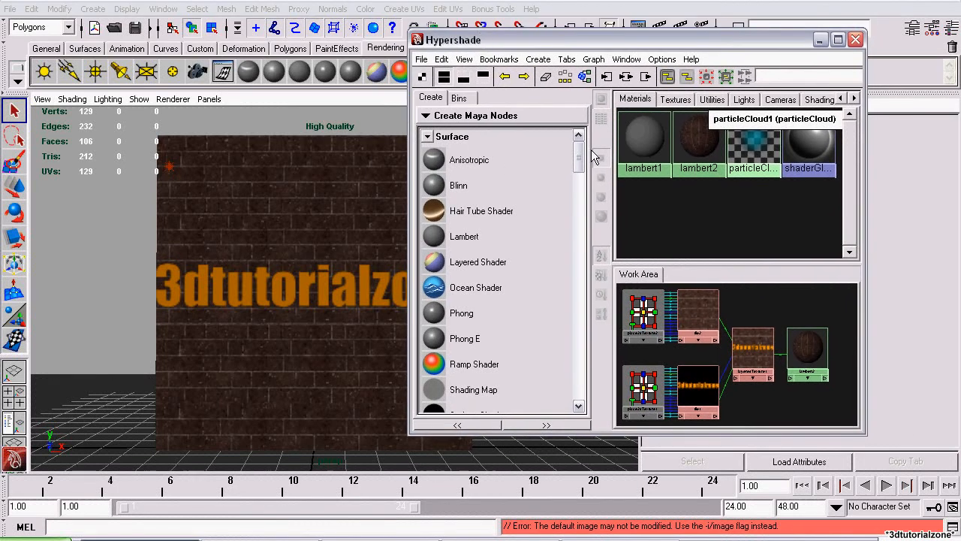
Step: Scroll the Create Maya Nodes list down toward the Layered Texture entry
{"action": "scroll", "scroll_direction": "down", "scroll_amount": 3}
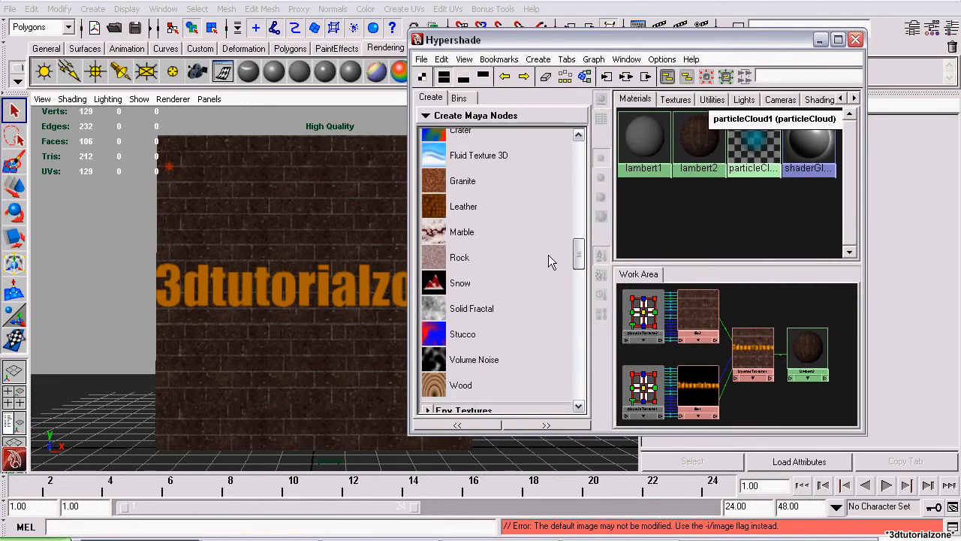
{"action": "scroll", "scroll_direction": "down", "scroll_amount": 3}
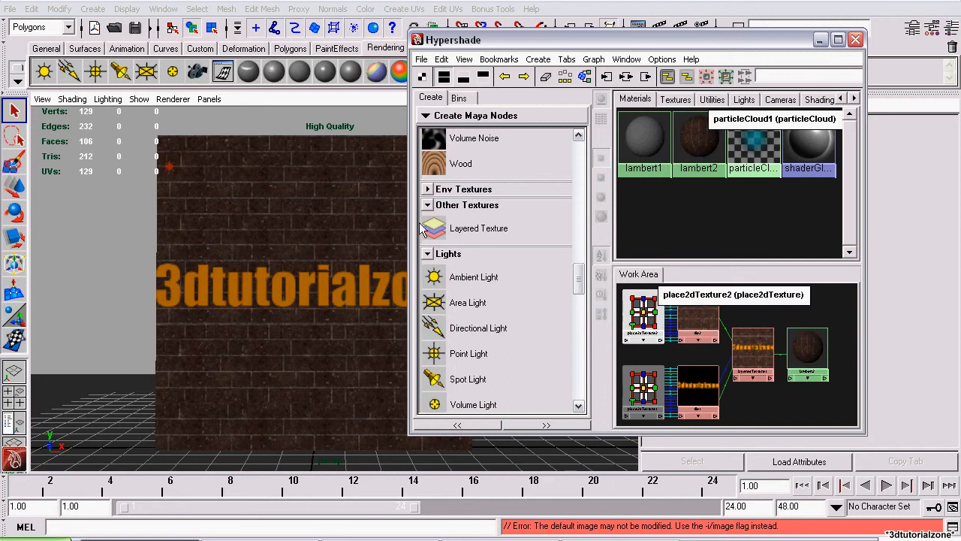
{"action": "mouse_move", "coordinate": [289, 208]}
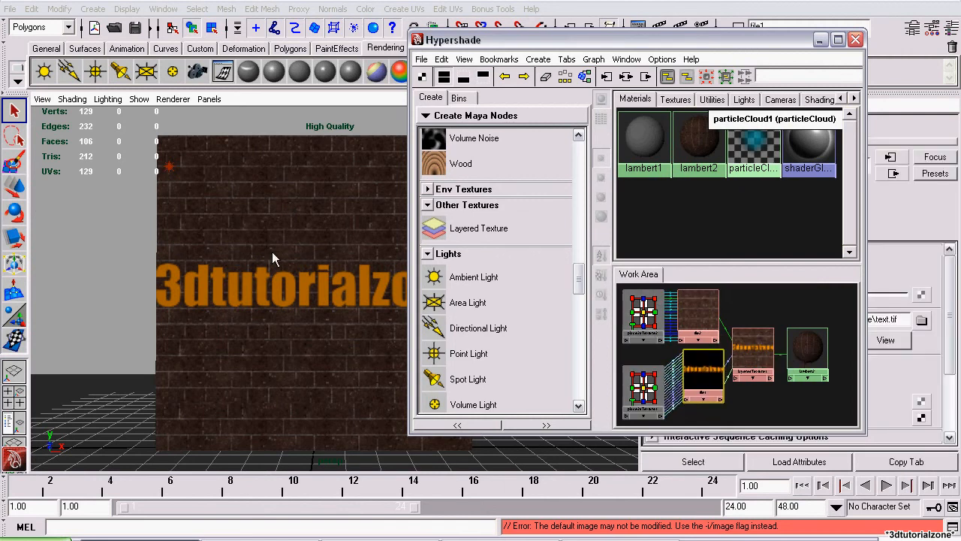
{"action": "mouse_move", "coordinate": [244, 248]}
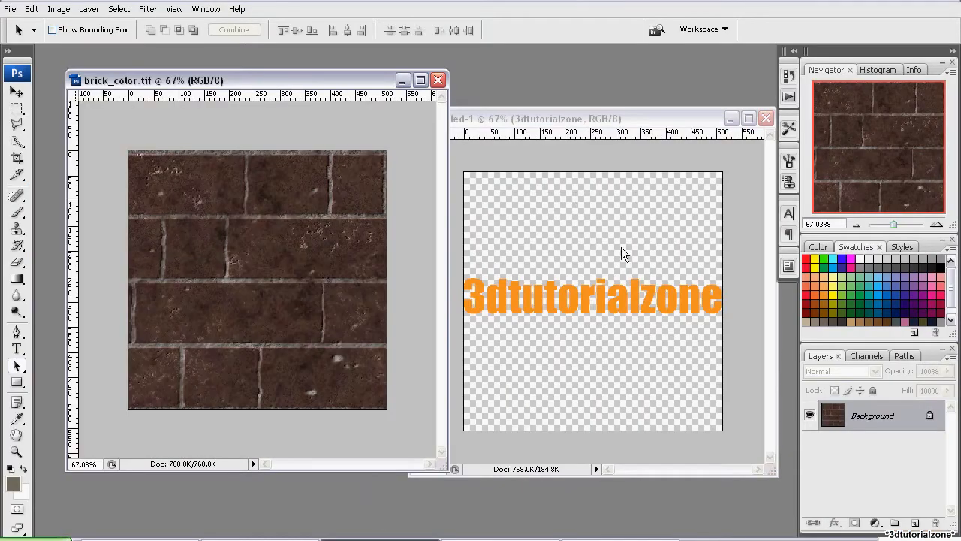
{"action": "mouse_move", "coordinate": [609, 248]}
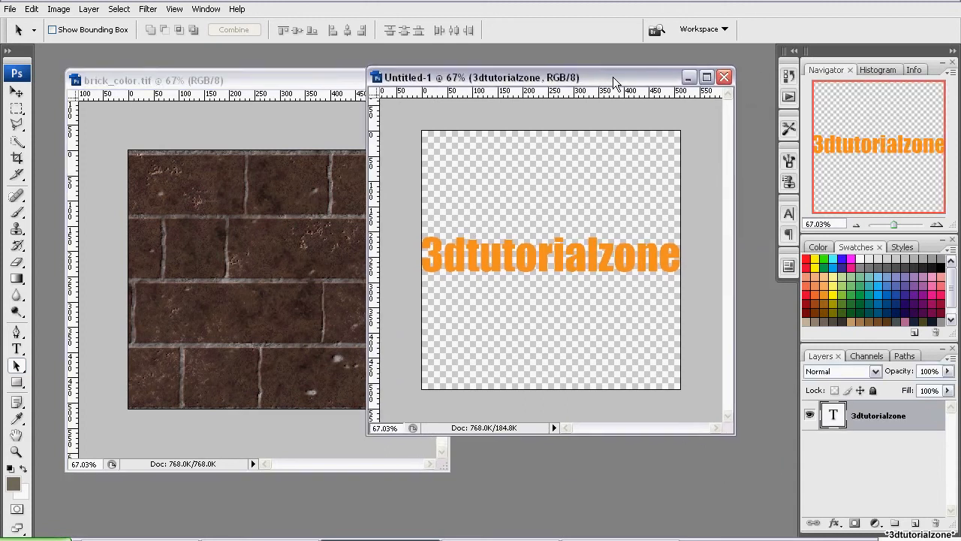
Step: Place the text document beside the brick texture and reach for the File menu
{"action": "left_click_drag", "start_coordinate": [613, 78], "coordinate": [593, 80]}
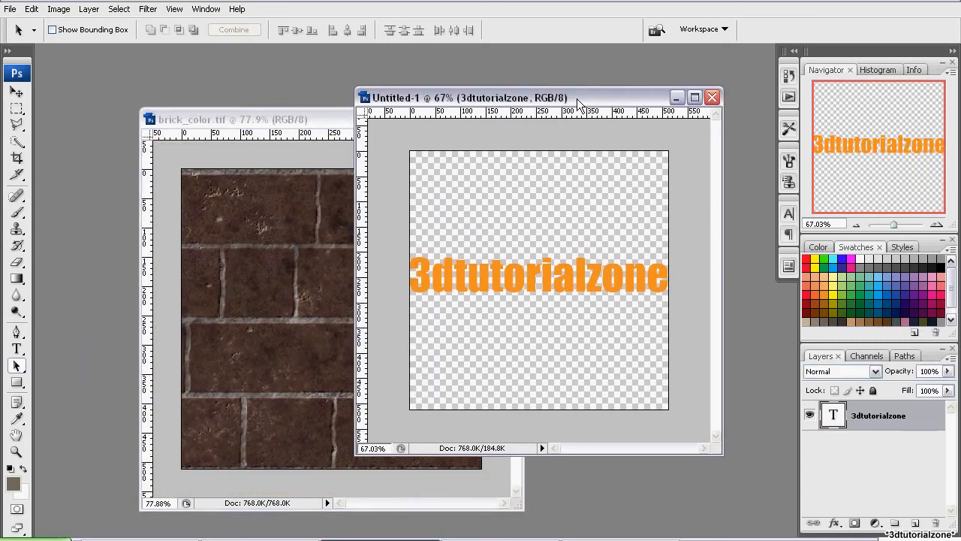
{"action": "left_click_drag", "start_coordinate": [579, 98], "coordinate": [564, 89]}
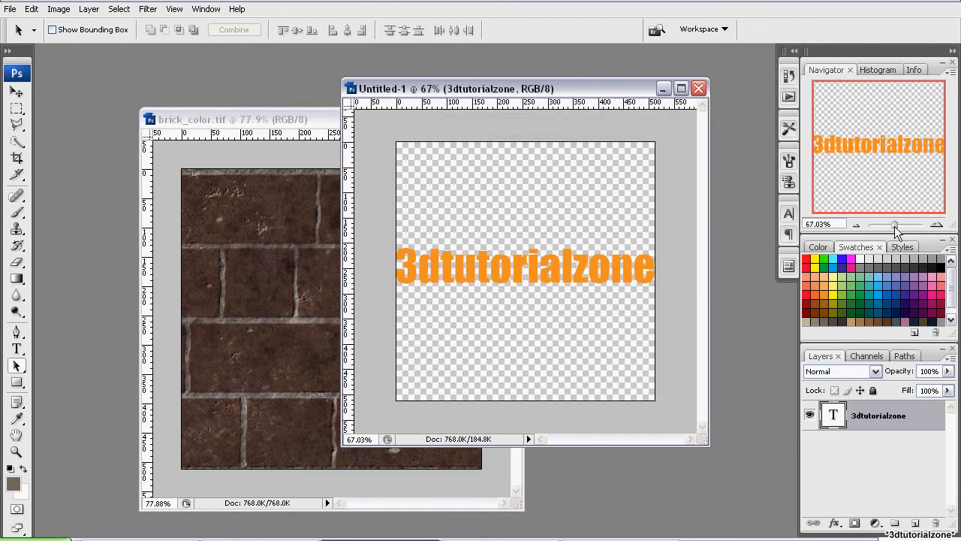
{"action": "left_click_drag", "start_coordinate": [898, 225], "coordinate": [904, 226]}
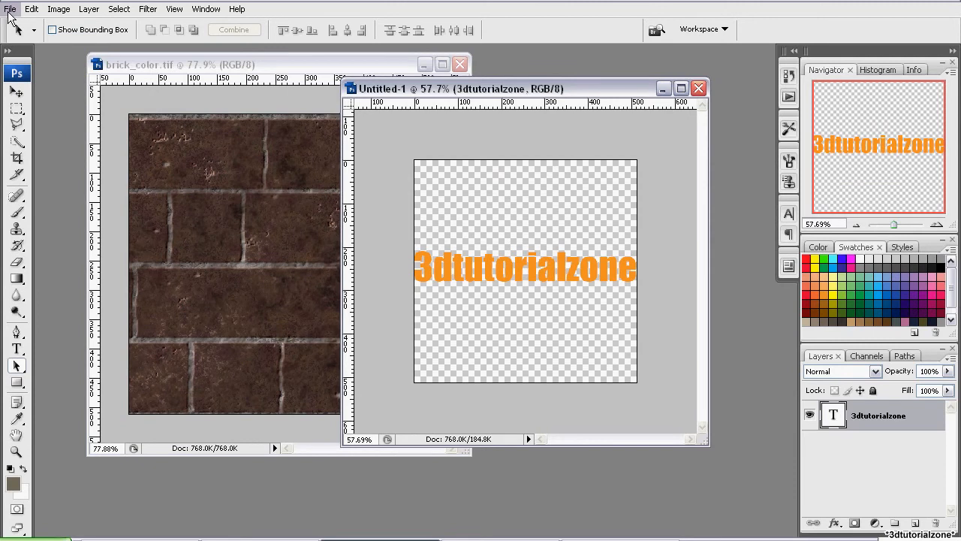
{"action": "left_click", "coordinate": [9, 9]}
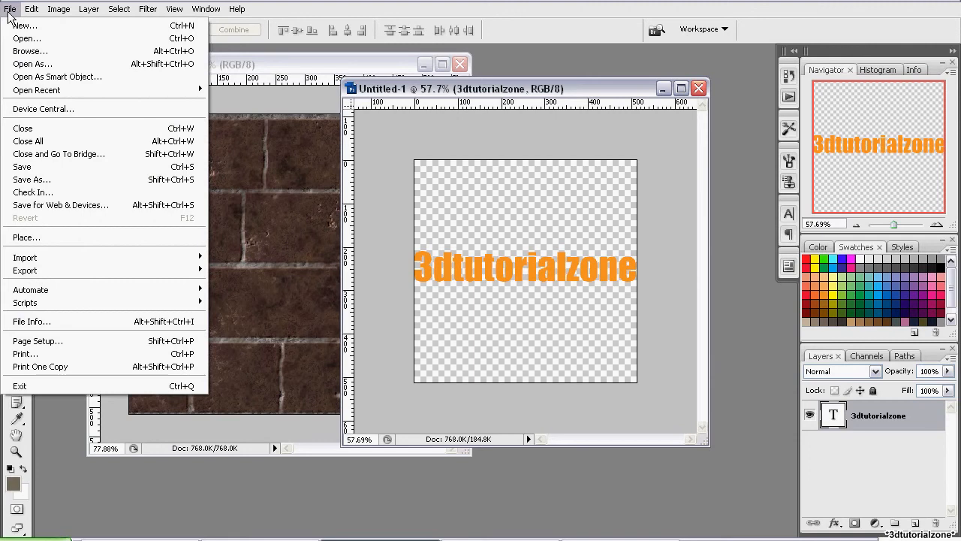
Step: Save As a copy over the existing text.tif, confirming the replacement
{"action": "left_click", "coordinate": [31, 179]}
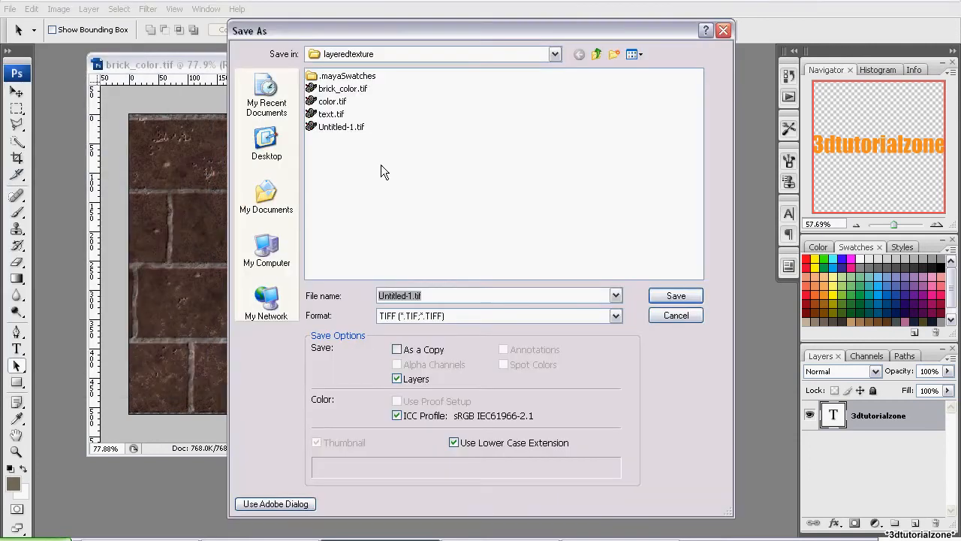
{"action": "left_click", "coordinate": [332, 114]}
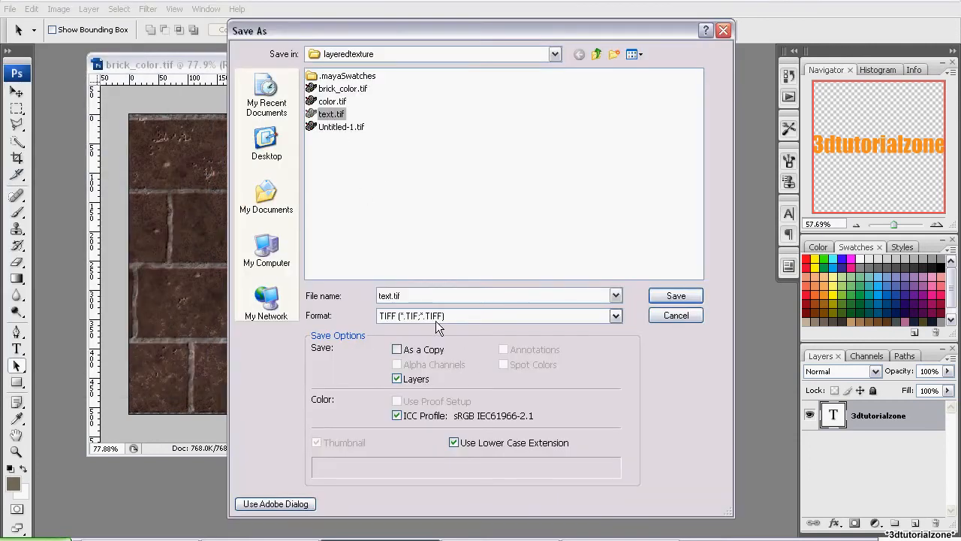
{"action": "left_click", "coordinate": [462, 294]}
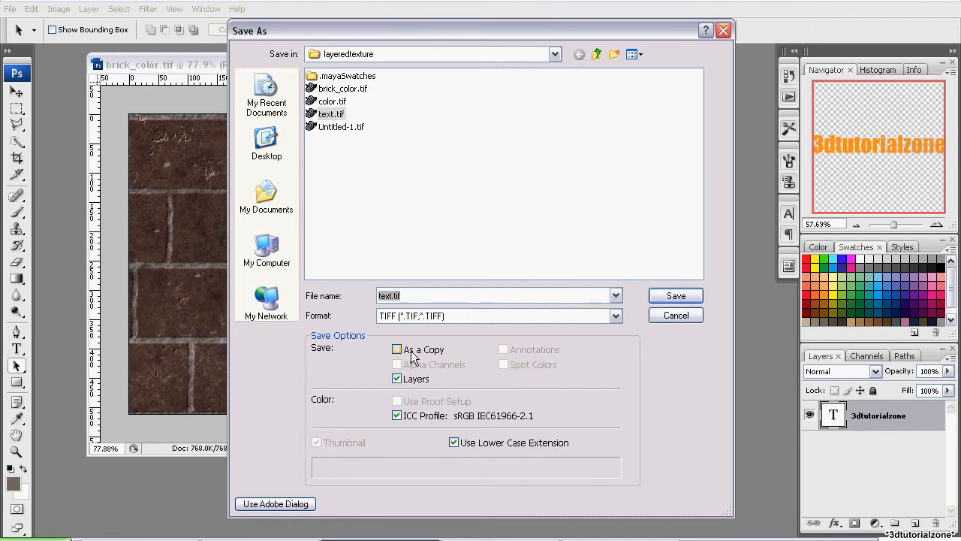
{"action": "left_click", "coordinate": [676, 295]}
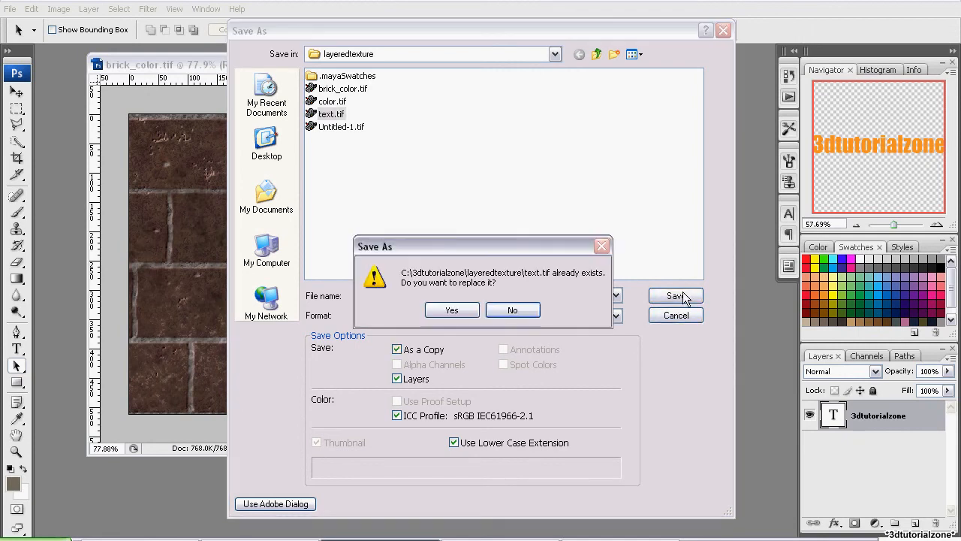
{"action": "left_click", "coordinate": [451, 309]}
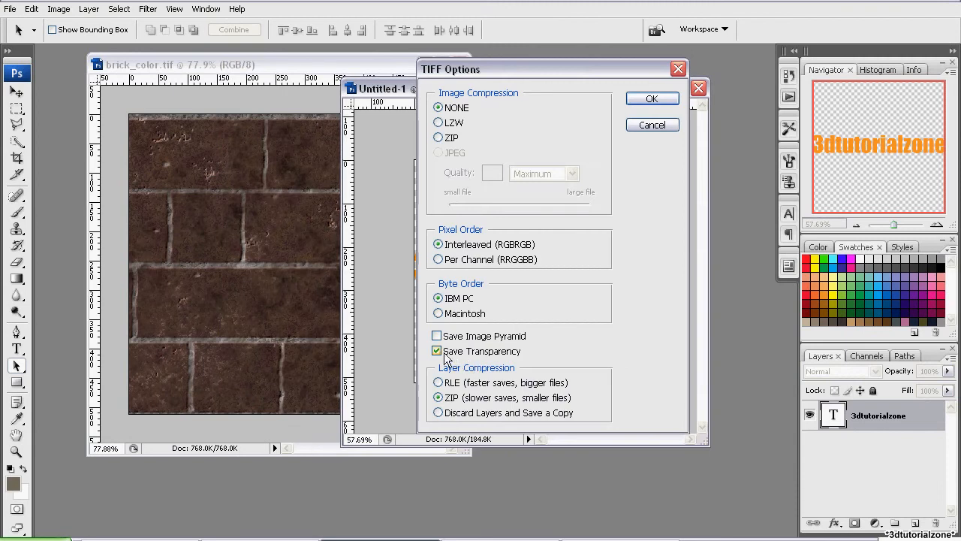
{"action": "mouse_move", "coordinate": [522, 361]}
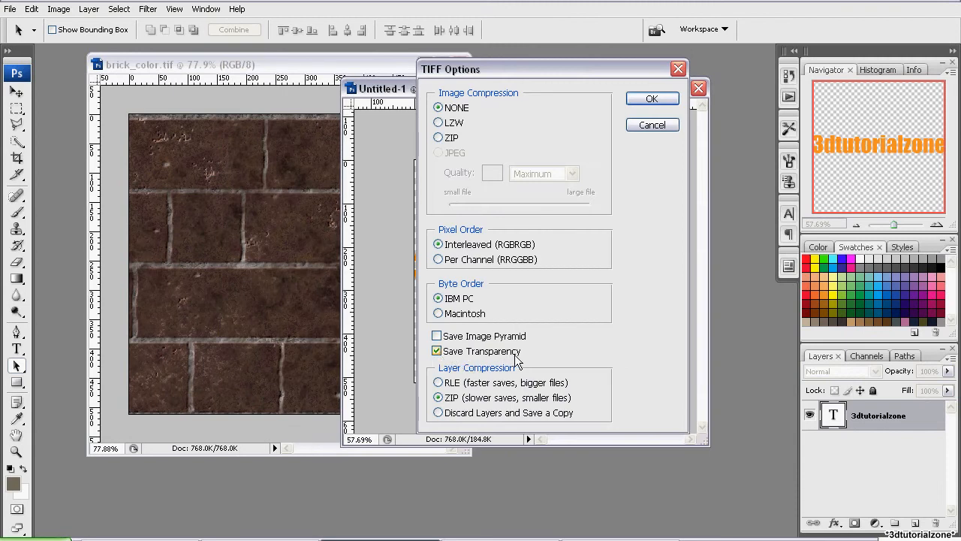
Step: Keep transparency and discard layers in the TIFF options to finish saving
{"action": "left_click", "coordinate": [438, 412]}
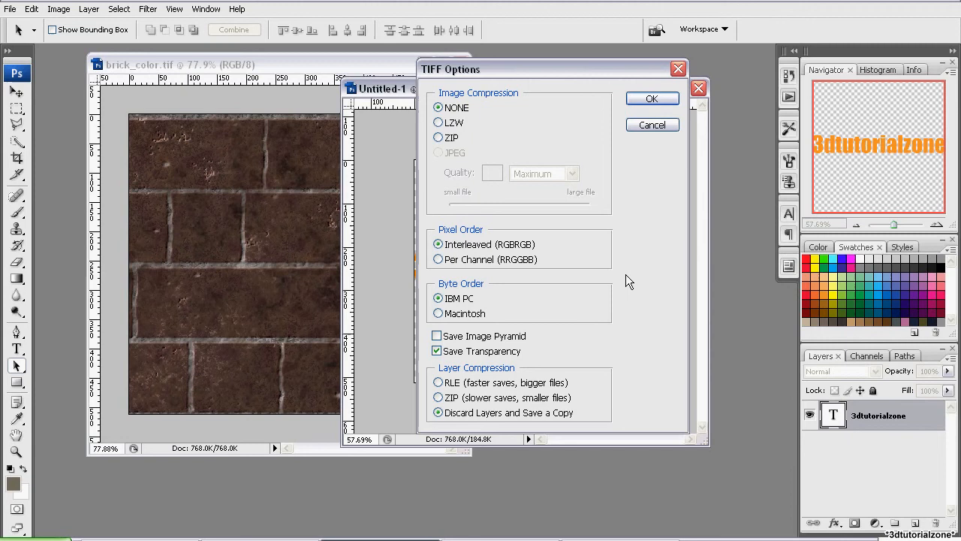
{"action": "left_click", "coordinate": [652, 99]}
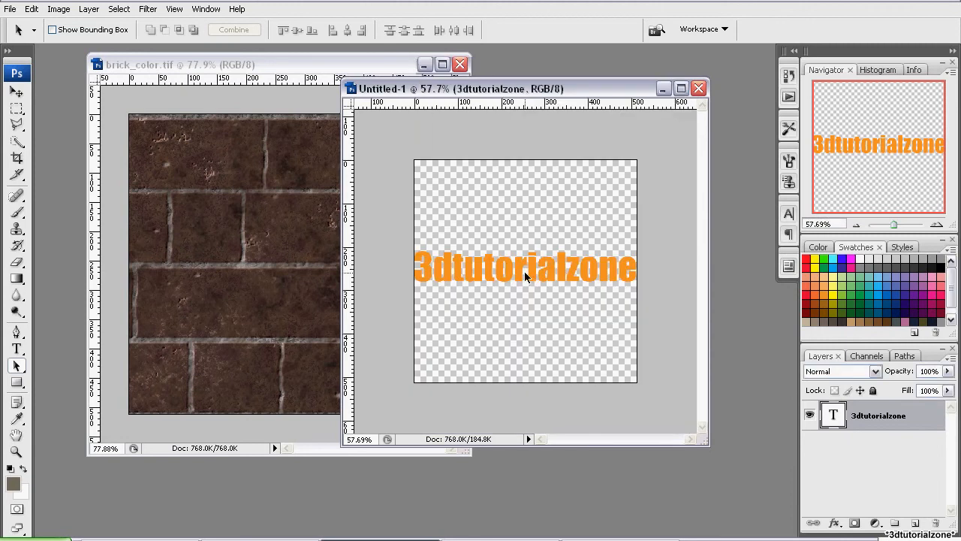
Step: Bring the brick_color.tif document to the front
{"action": "left_click_drag", "start_coordinate": [518, 89], "coordinate": [488, 88]}
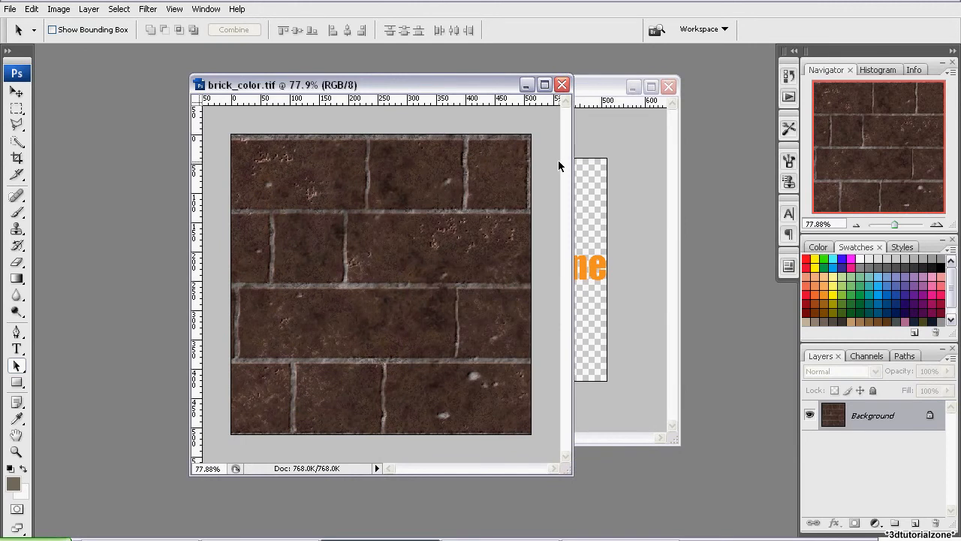
{"action": "mouse_move", "coordinate": [555, 167]}
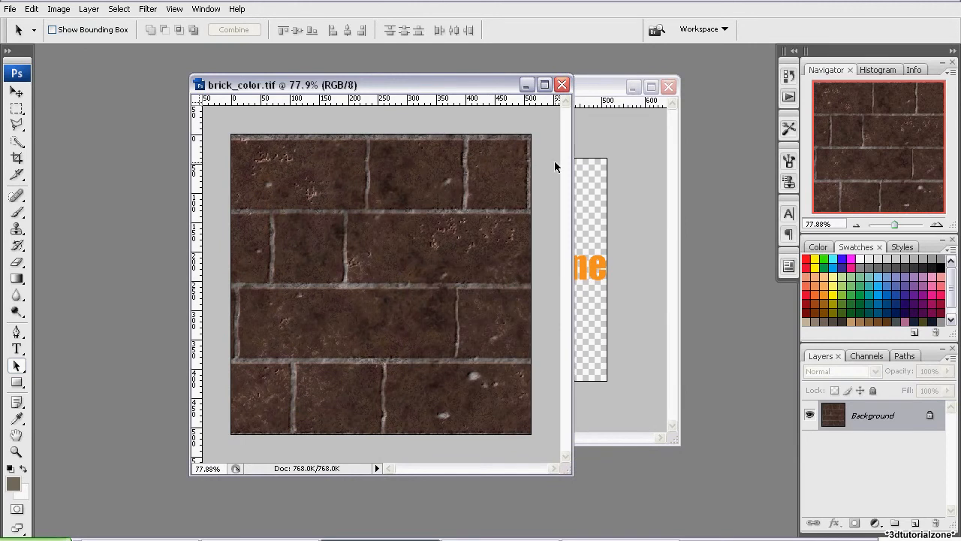
{"action": "mouse_move", "coordinate": [248, 379]}
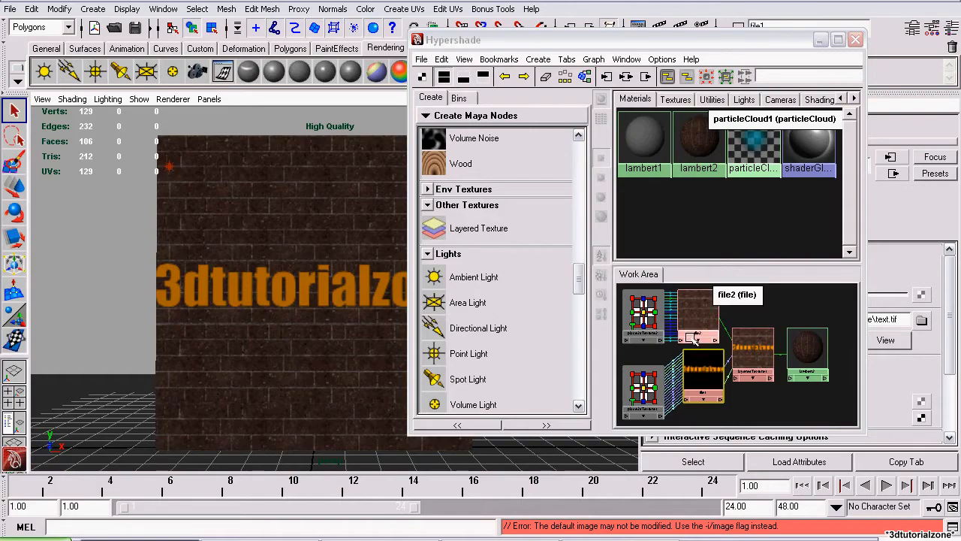
Step: Move Hypershade left and clear the graph down to a single material node
{"action": "left_click_drag", "start_coordinate": [453, 39], "coordinate": [274, 51]}
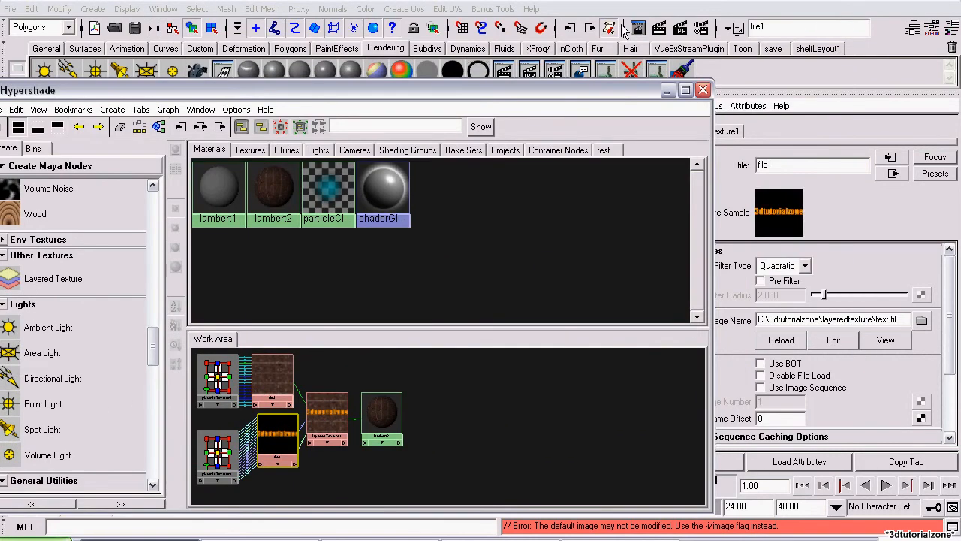
{"action": "left_click", "coordinate": [609, 28]}
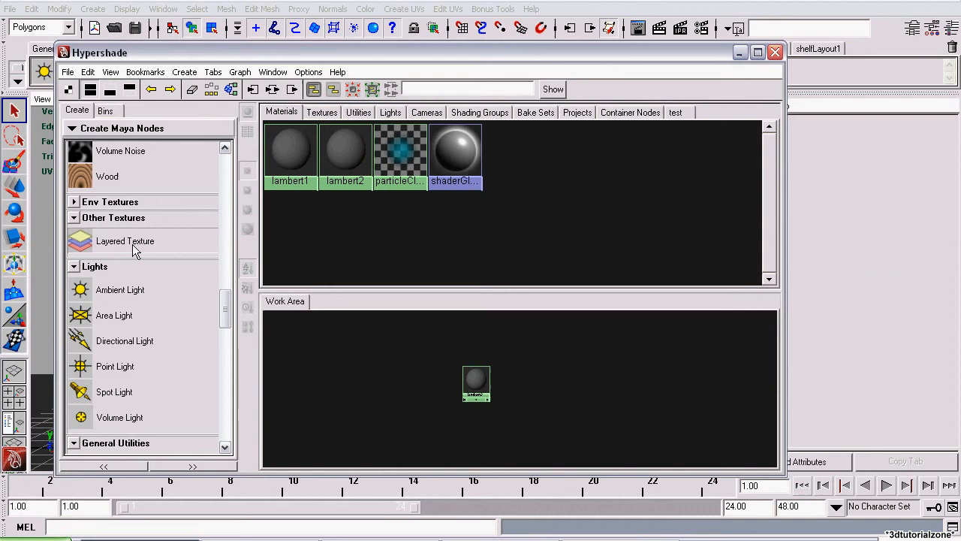
Step: Create a layered texture node and delete two surplus layers from it
{"action": "left_click", "coordinate": [125, 240]}
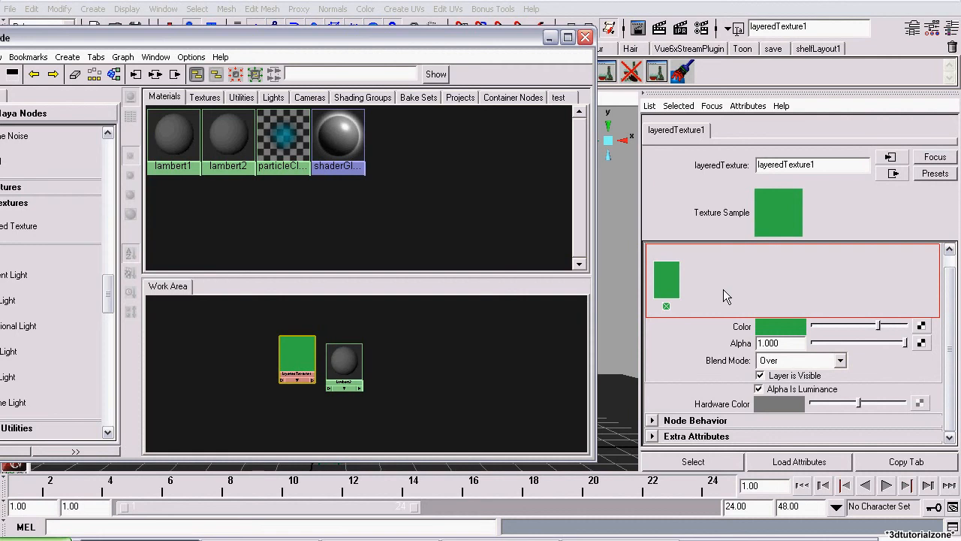
{"action": "mouse_move", "coordinate": [414, 381]}
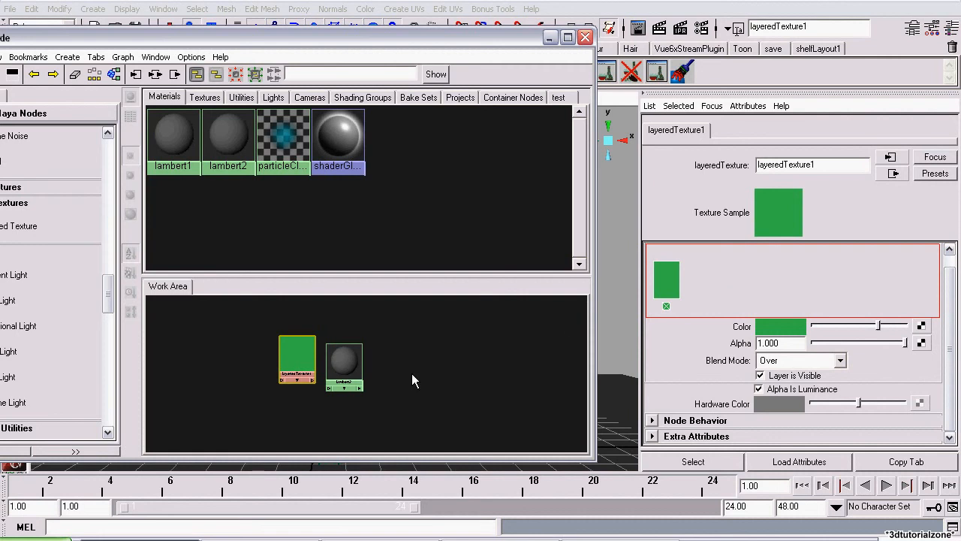
{"action": "mouse_move", "coordinate": [344, 371]}
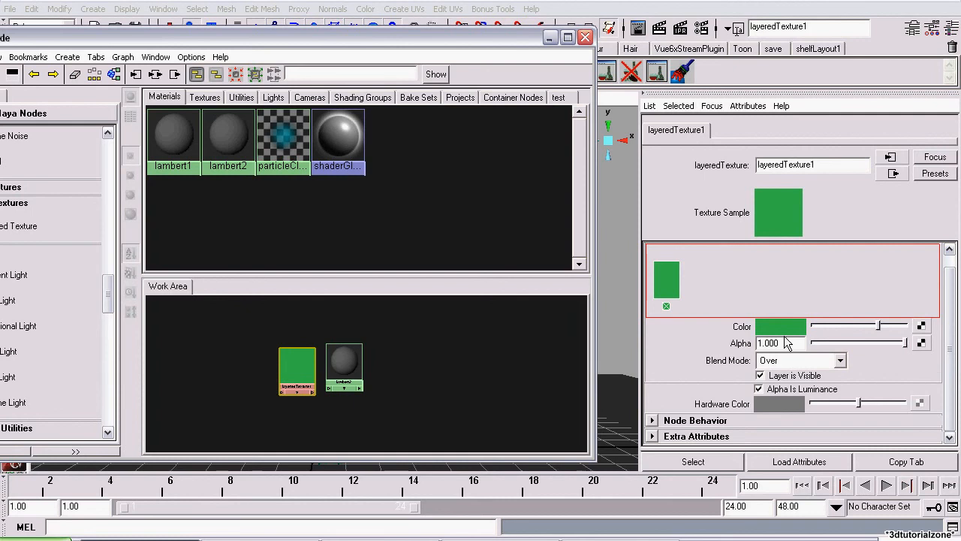
{"action": "mouse_move", "coordinate": [699, 288]}
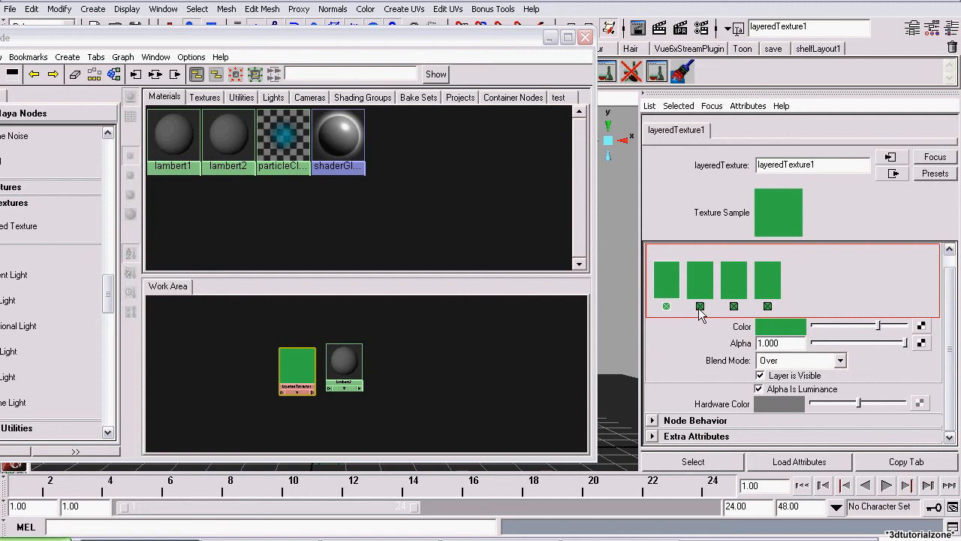
{"action": "left_click", "coordinate": [767, 306]}
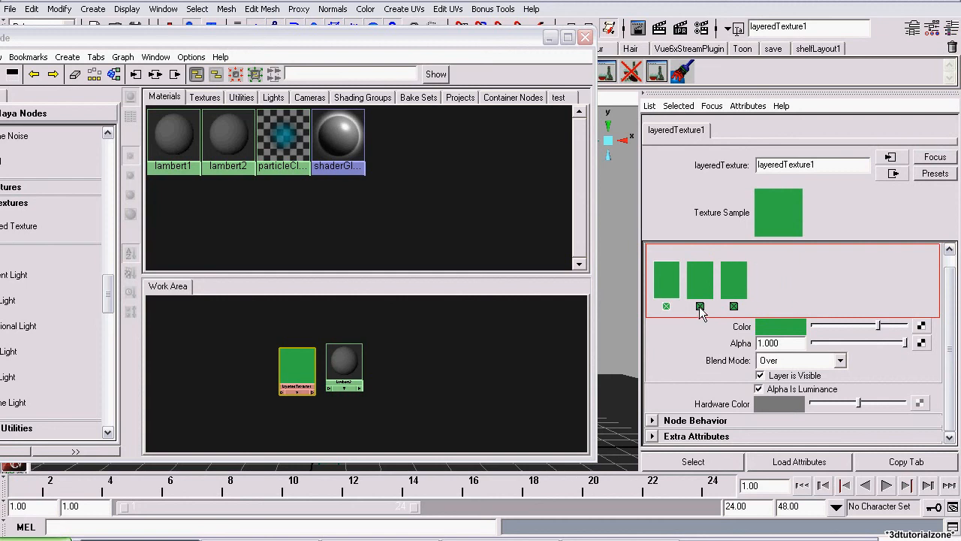
{"action": "left_click", "coordinate": [700, 306]}
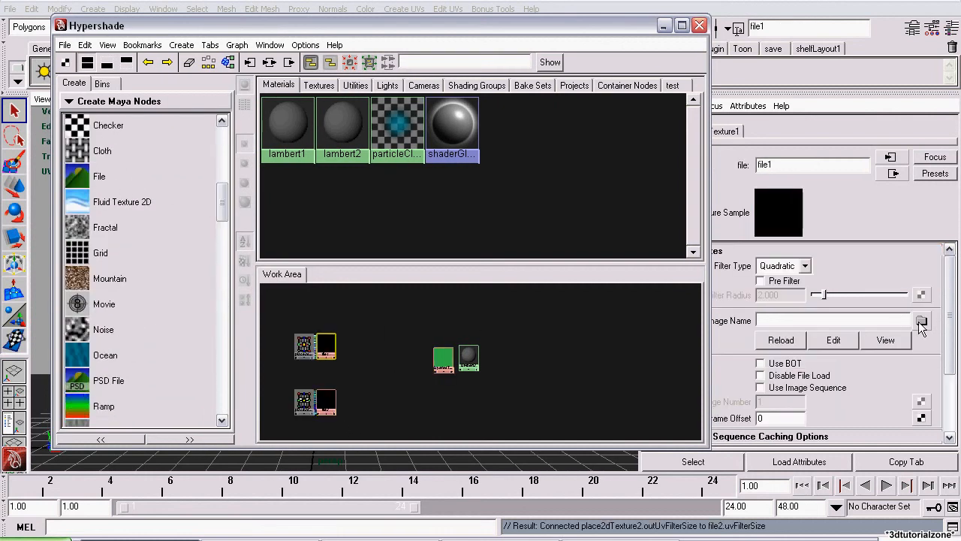
Step: Load brick_color.tif from C:\3dtutorialzone\layeredtexture into the second file texture
{"action": "left_click", "coordinate": [919, 318]}
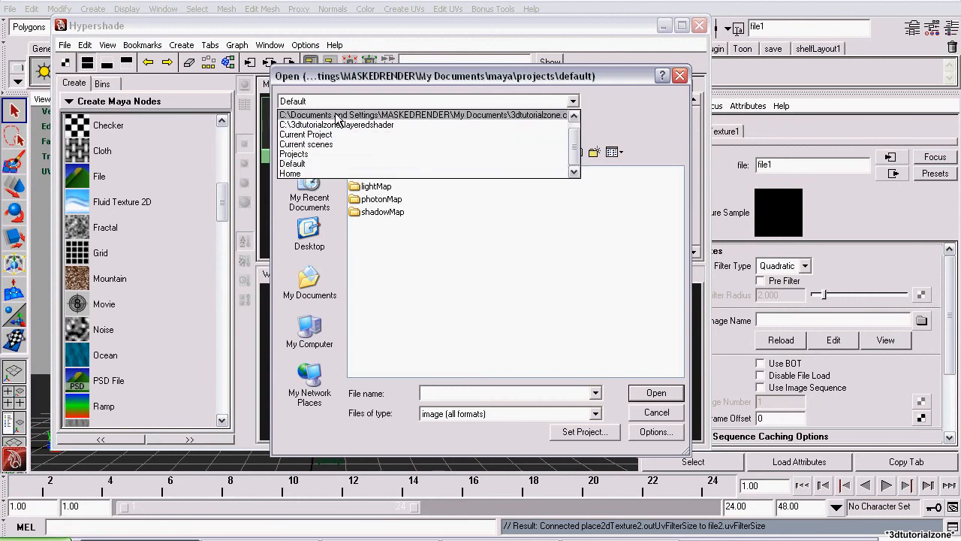
{"action": "left_click", "coordinate": [309, 334]}
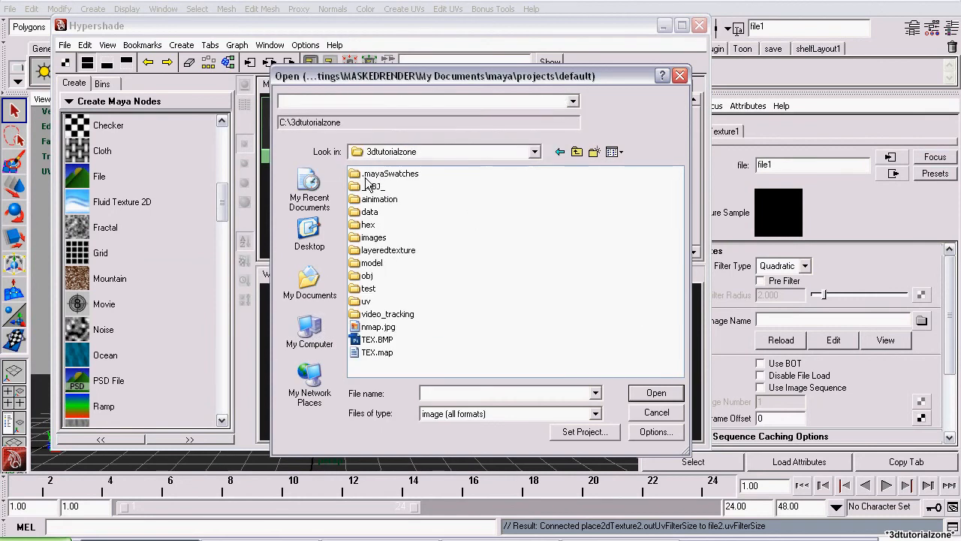
{"action": "double_click", "coordinate": [386, 250]}
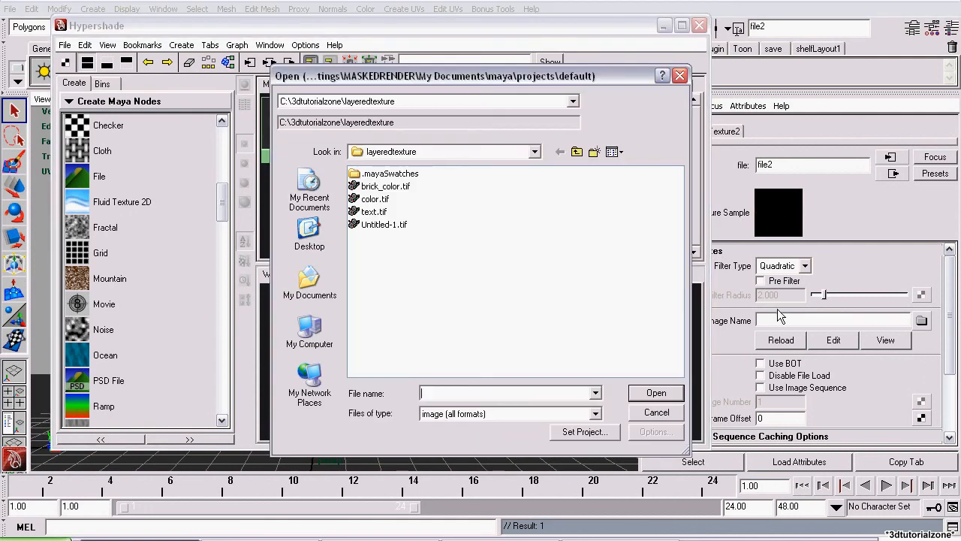
{"action": "double_click", "coordinate": [385, 187]}
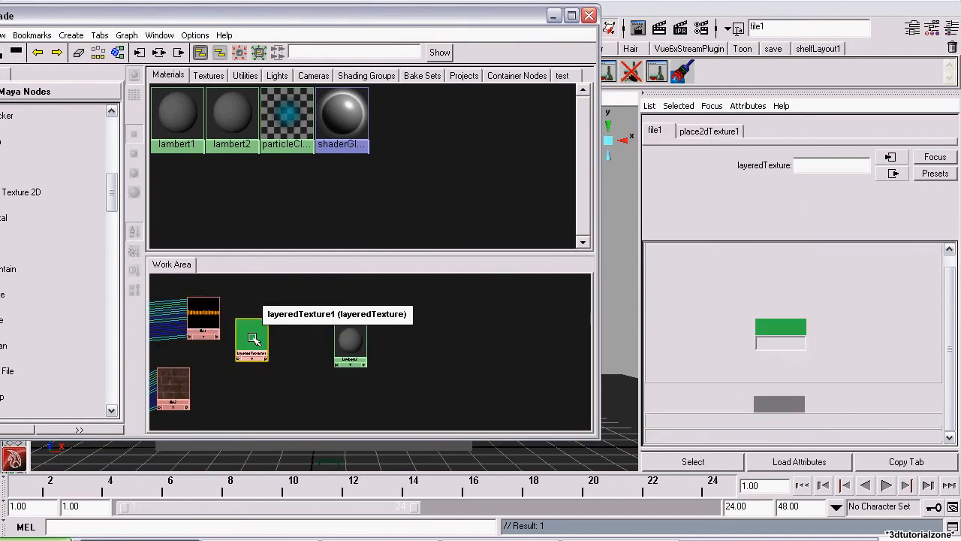
Step: Review the layered texture's file1 and file2 layers, keeping the blend mode Over
{"action": "left_click", "coordinate": [252, 340]}
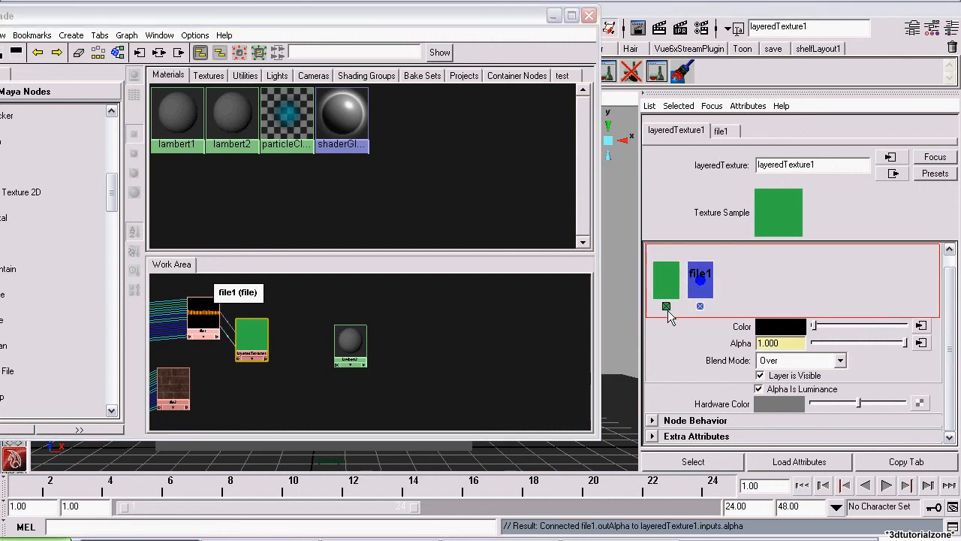
{"action": "mouse_move", "coordinate": [667, 310]}
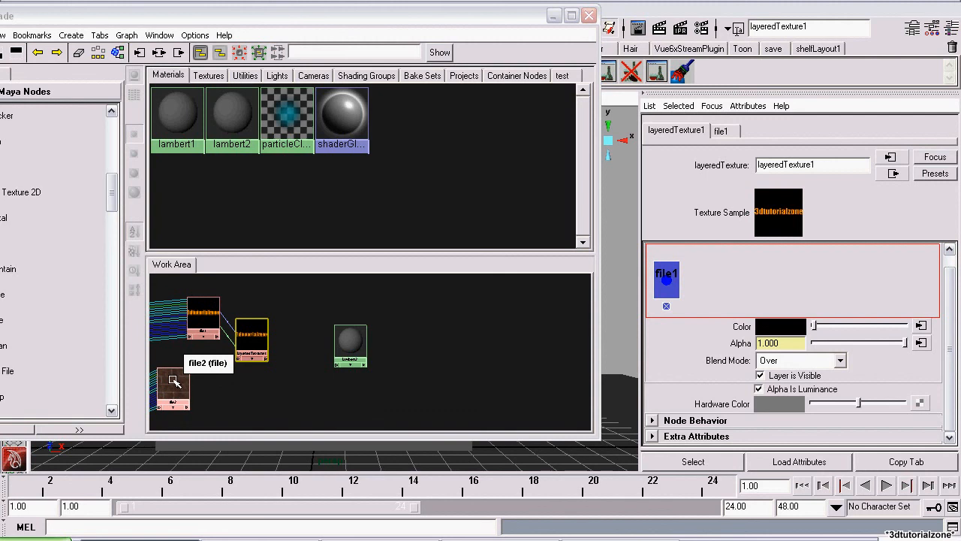
{"action": "mouse_move", "coordinate": [753, 295]}
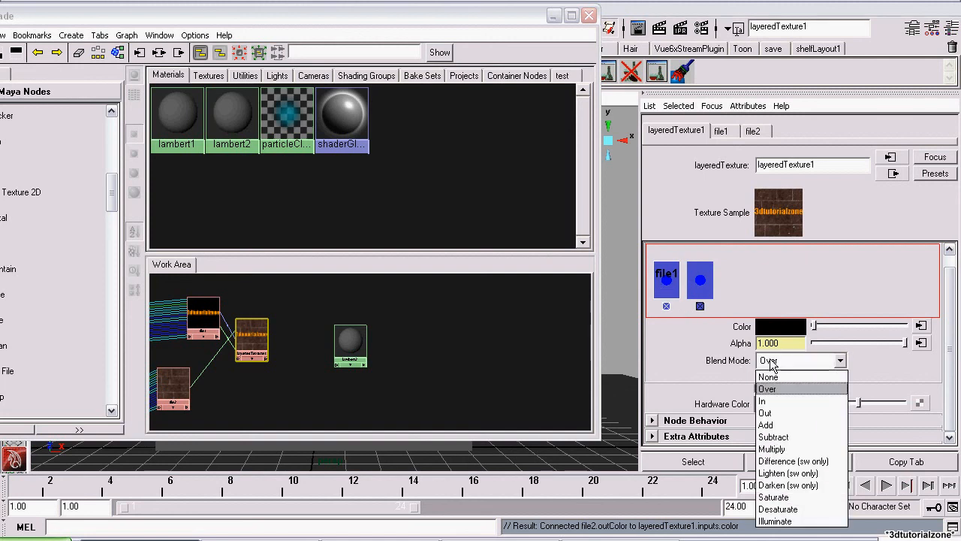
{"action": "left_click", "coordinate": [768, 388]}
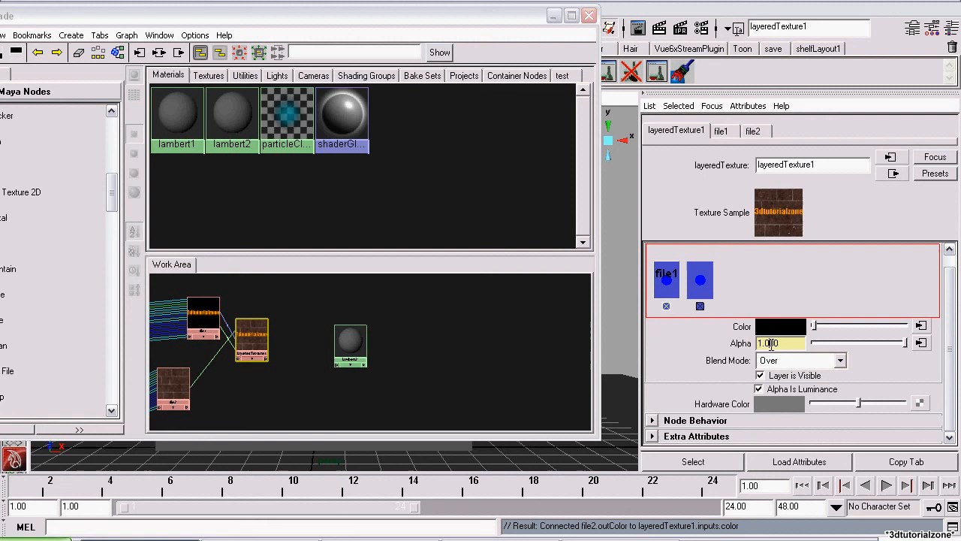
{"action": "left_click", "coordinate": [700, 279]}
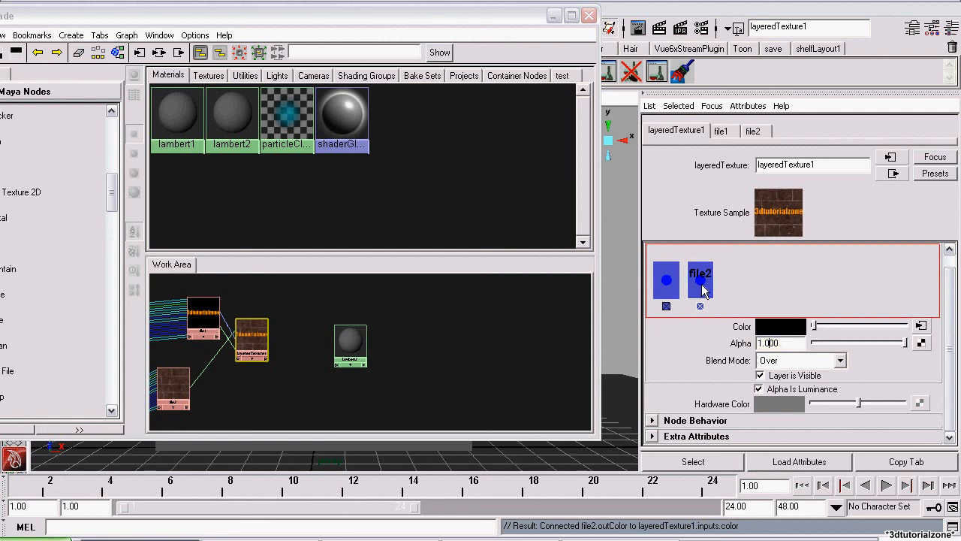
{"action": "left_click", "coordinate": [665, 279]}
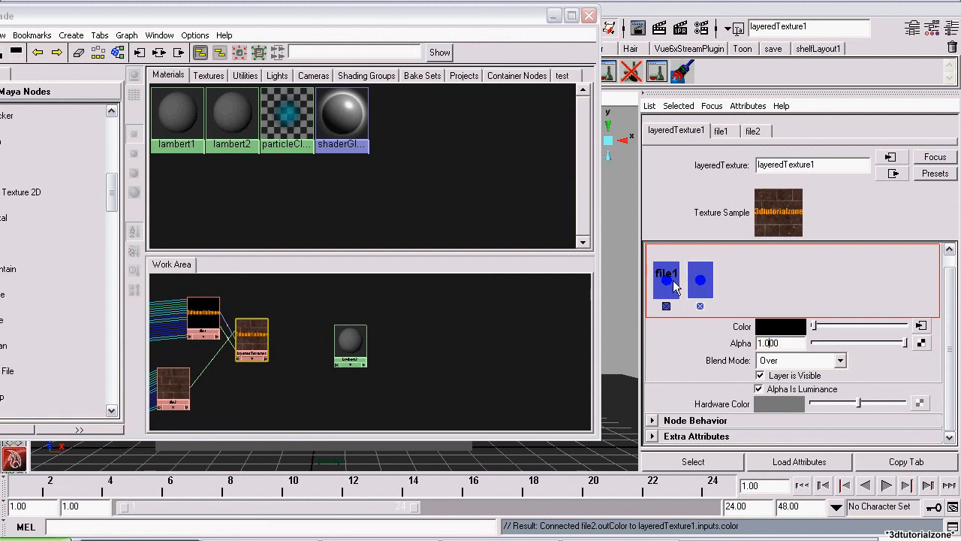
Step: Confirm the file2 layer's blend mode stays at Over from the blend-mode list
{"action": "left_click", "coordinate": [700, 281]}
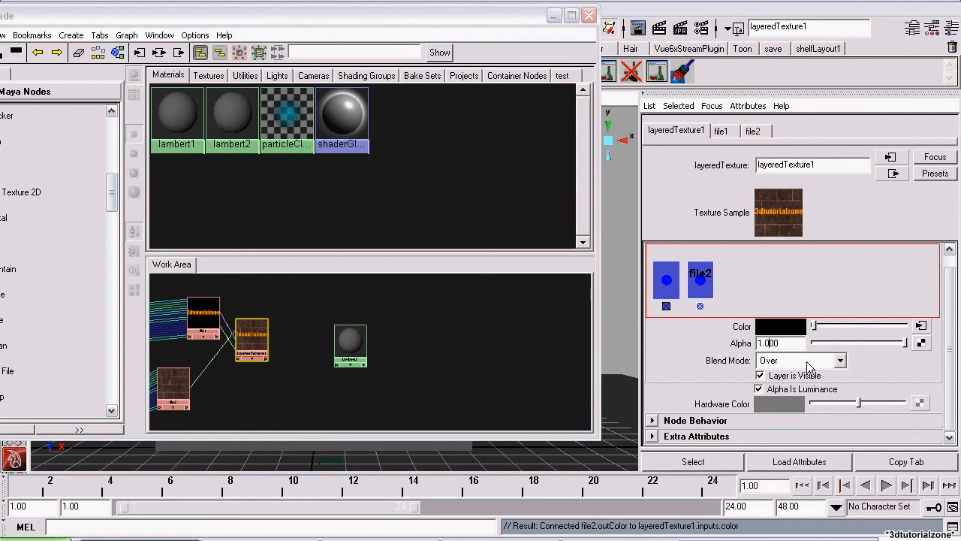
{"action": "left_click", "coordinate": [799, 361]}
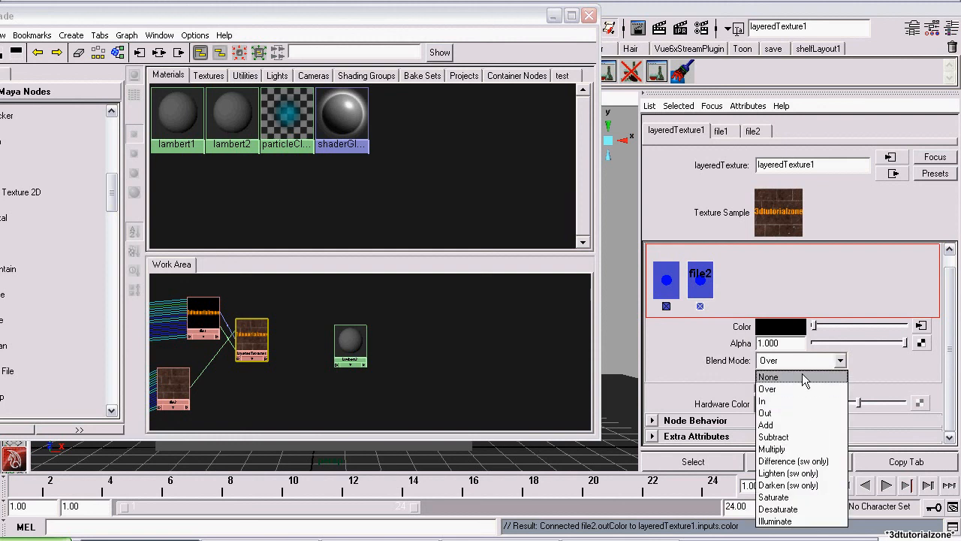
{"action": "left_click", "coordinate": [768, 376]}
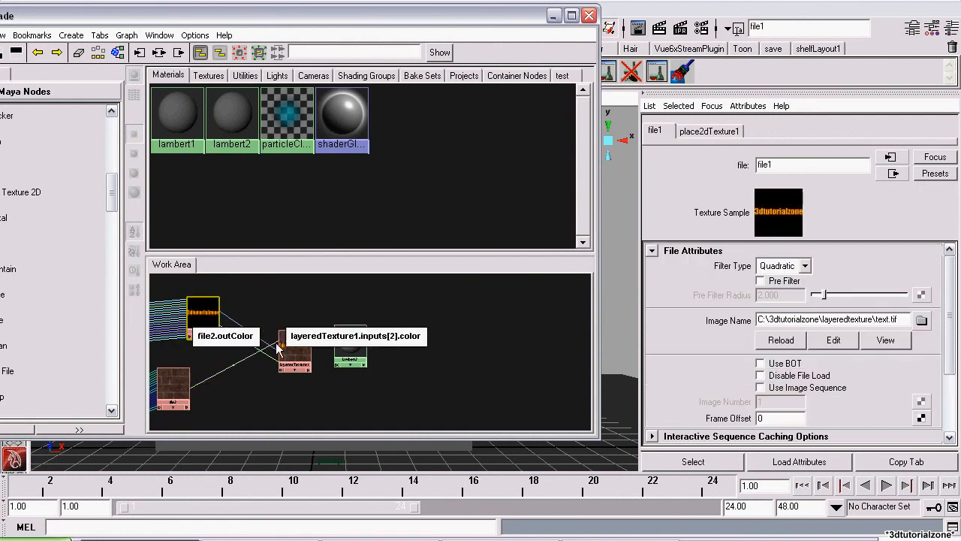
Step: Connect layeredTexture1 as lambert2's colour, render the cube and close the Render View
{"action": "left_click", "coordinate": [291, 348]}
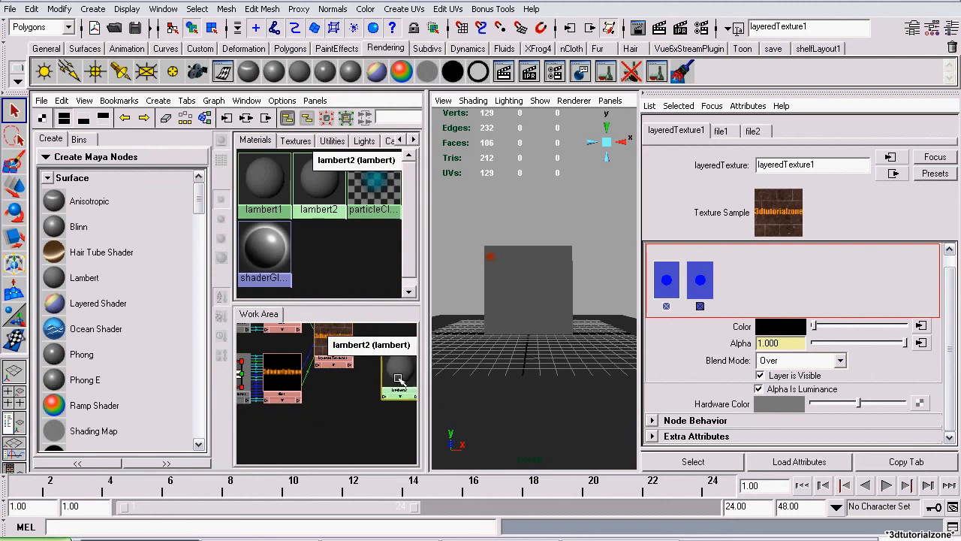
{"action": "left_click_drag", "start_coordinate": [398, 378], "coordinate": [387, 365]}
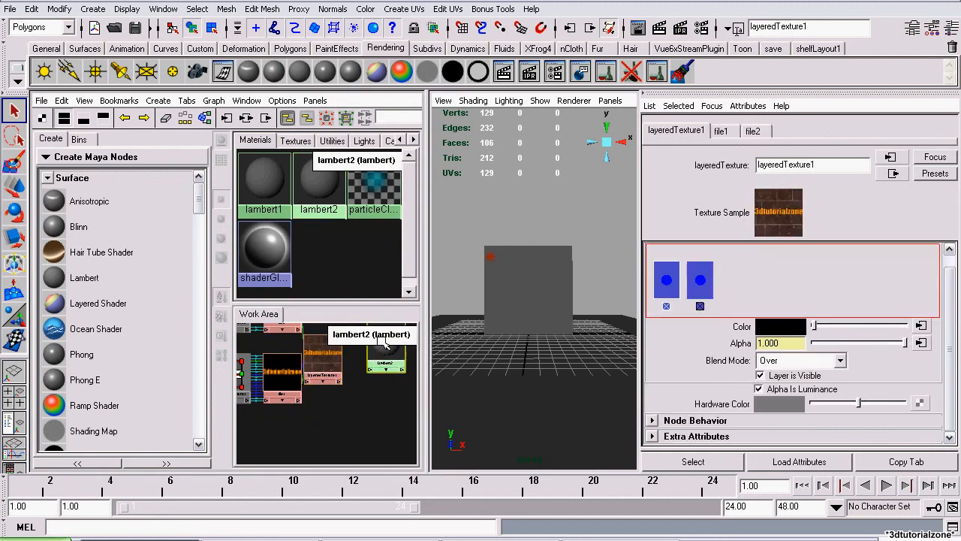
{"action": "left_click", "coordinate": [386, 361]}
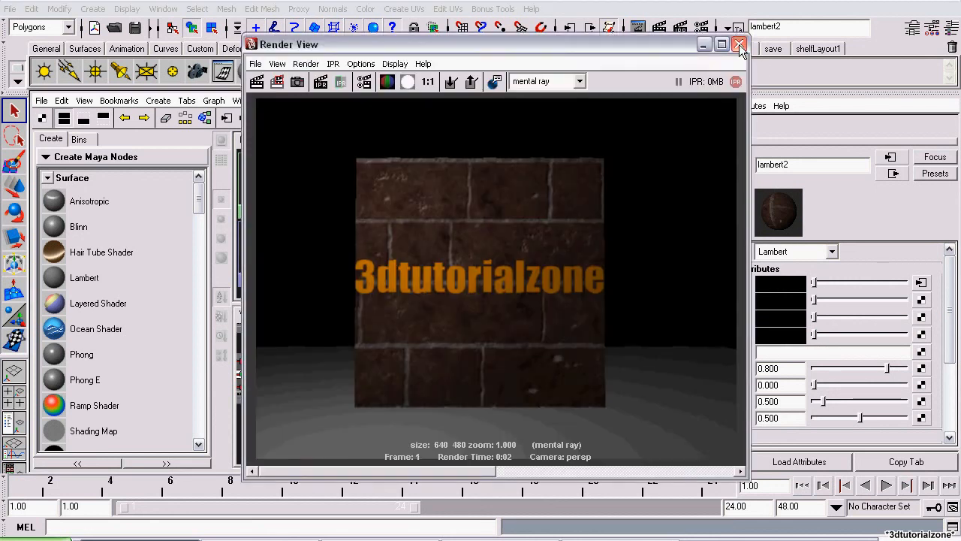
{"action": "left_click", "coordinate": [736, 44]}
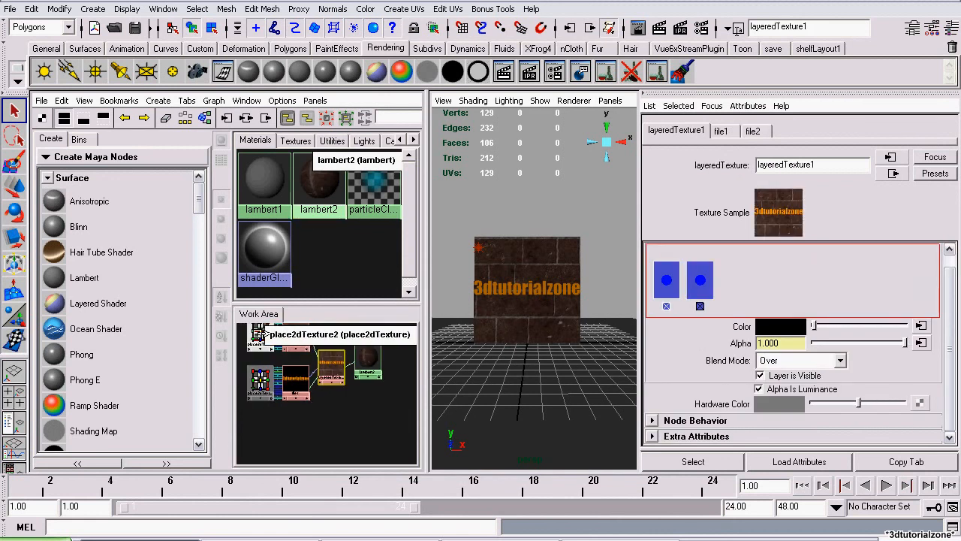
Step: Set place2dTexture2's first Repeat UV value to 5
{"action": "left_click", "coordinate": [261, 350]}
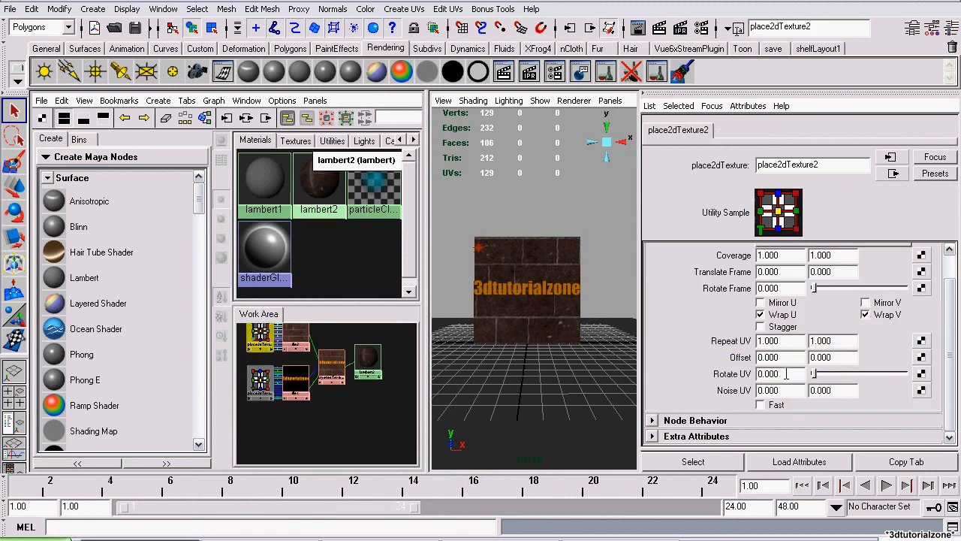
{"action": "type", "text": "5"}
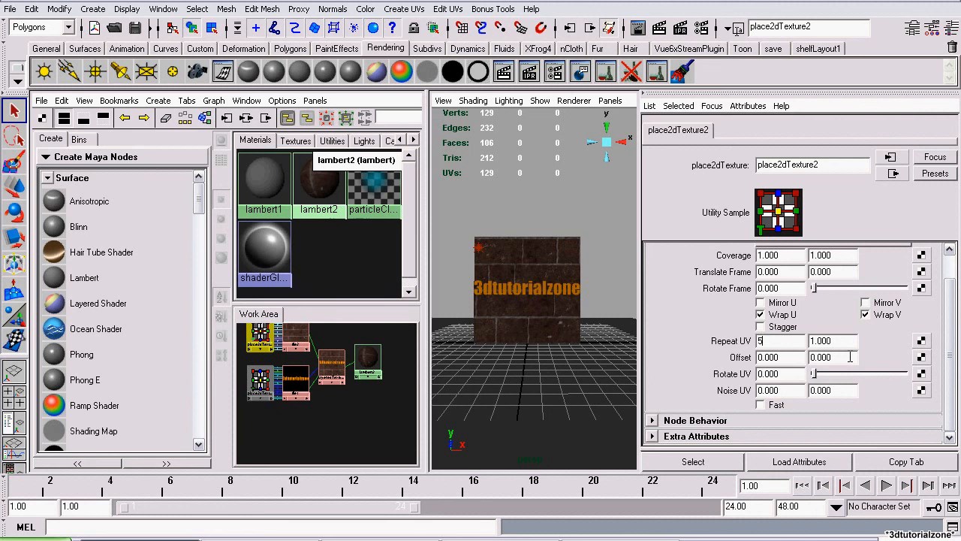